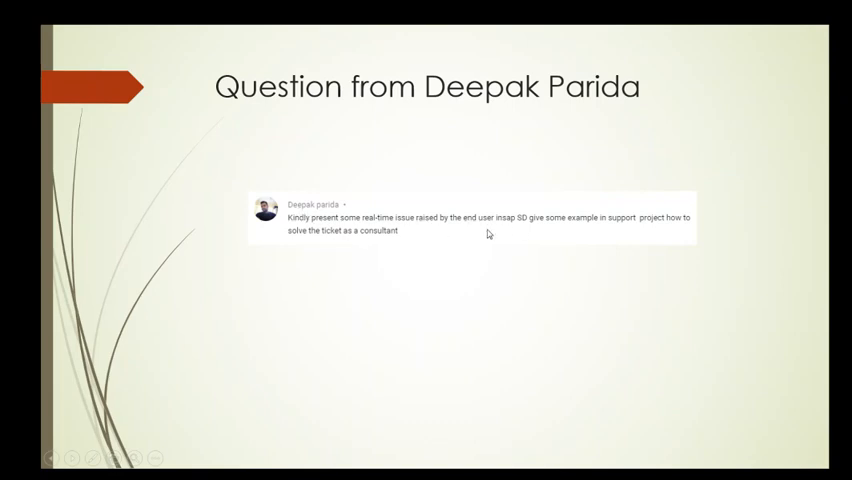
pyautogui.moveTo(434, 240)
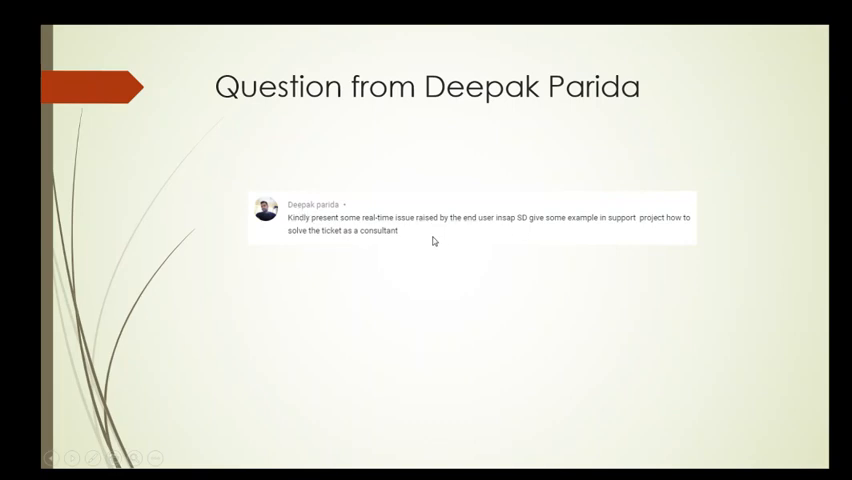
pyautogui.moveTo(510, 248)
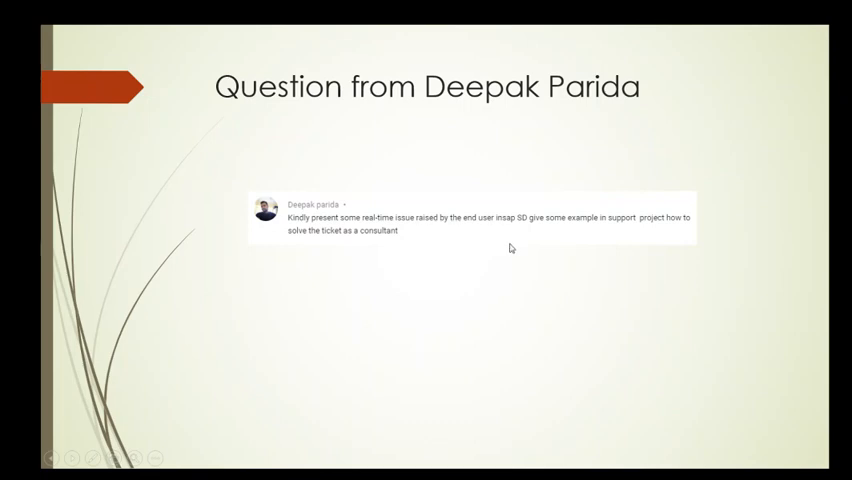
pyautogui.moveTo(343, 248)
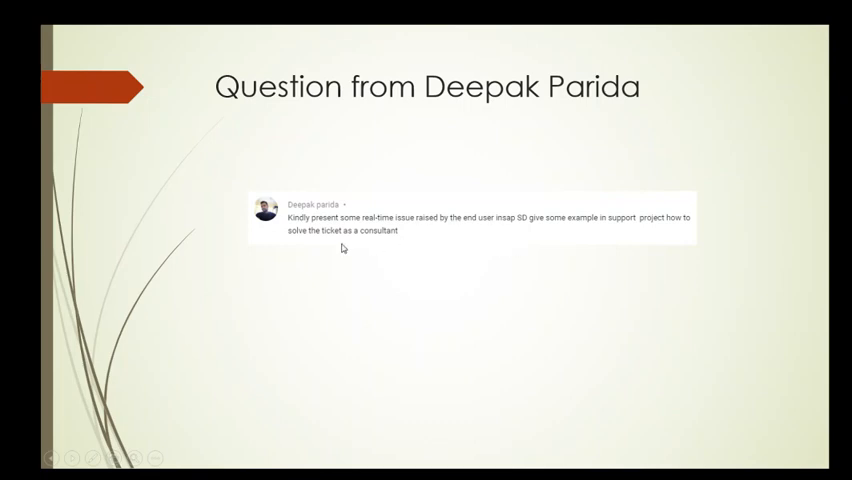
pyautogui.moveTo(197, 339)
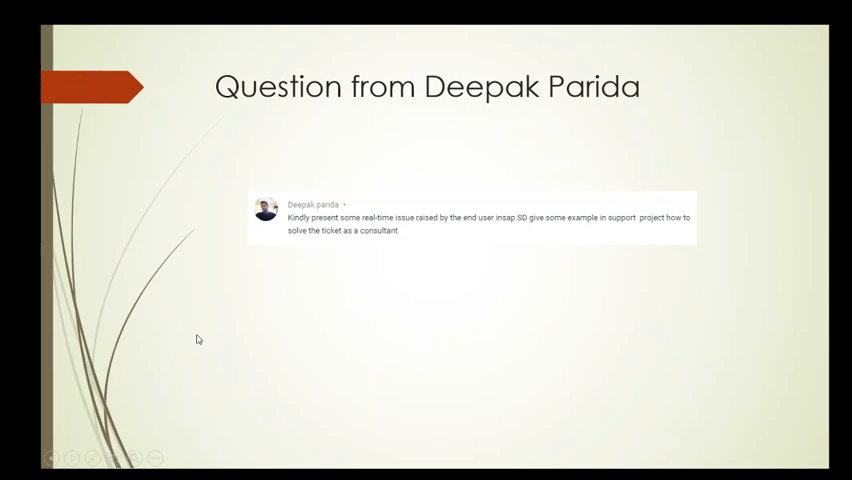
pyautogui.moveTo(75, 461)
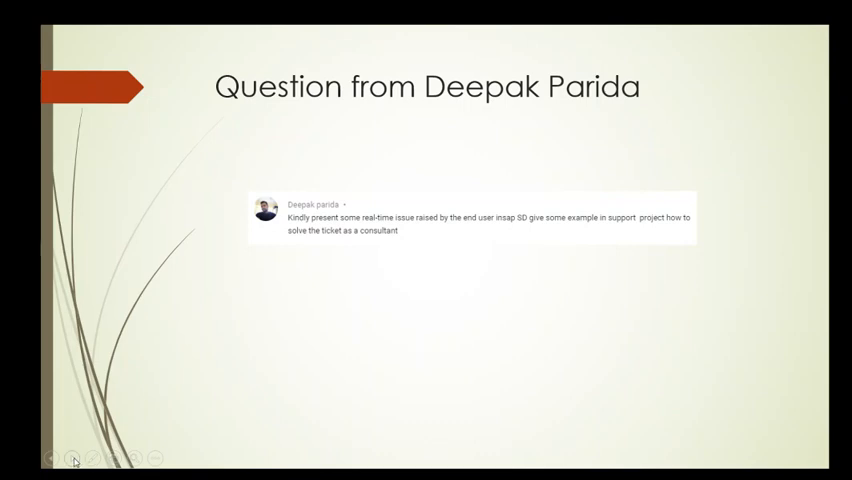